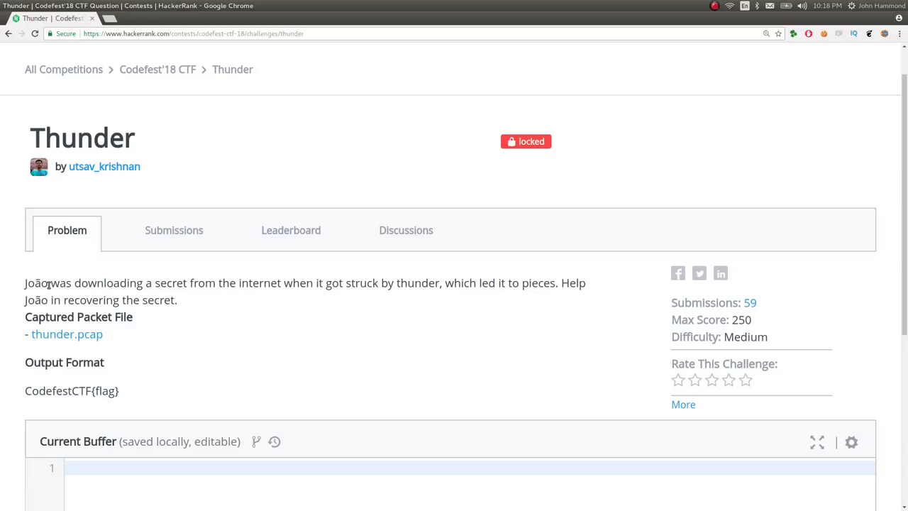
{"action": "mouse_move", "coordinate": [338, 298]}
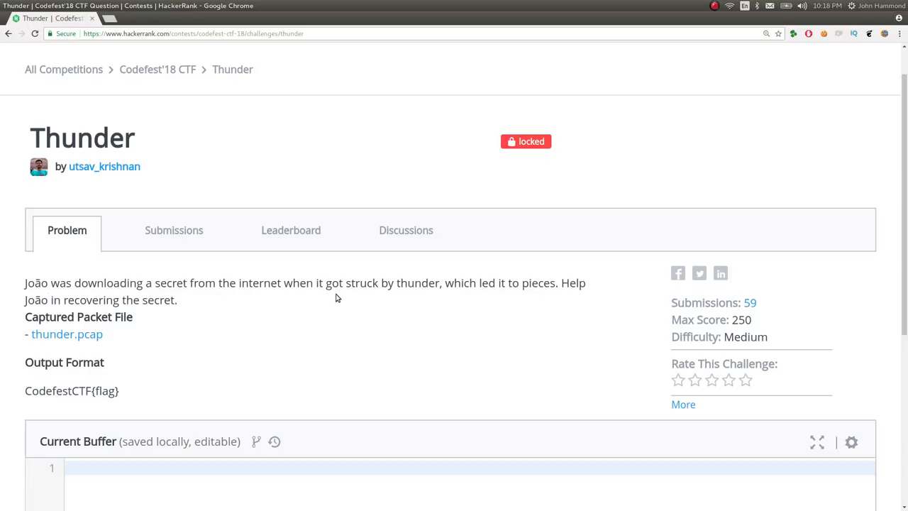
{"action": "mouse_move", "coordinate": [290, 286]}
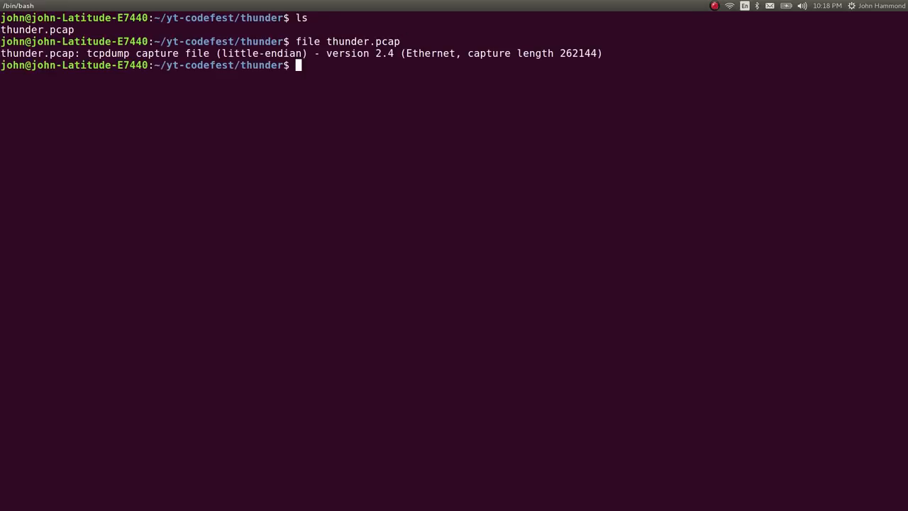
- Launch Wireshark with thunder.pcap from the terminal prompt
{"action": "type", "text": "wire"}
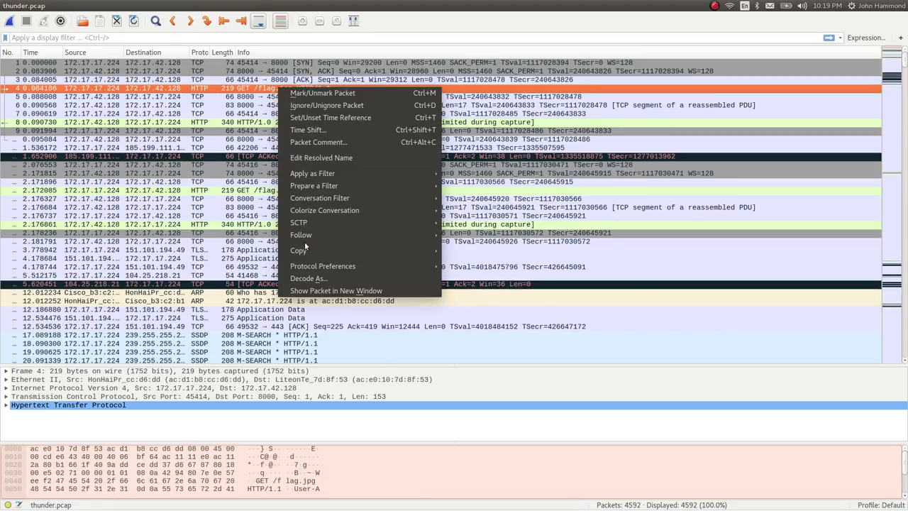
{"action": "left_click", "coordinate": [300, 234]}
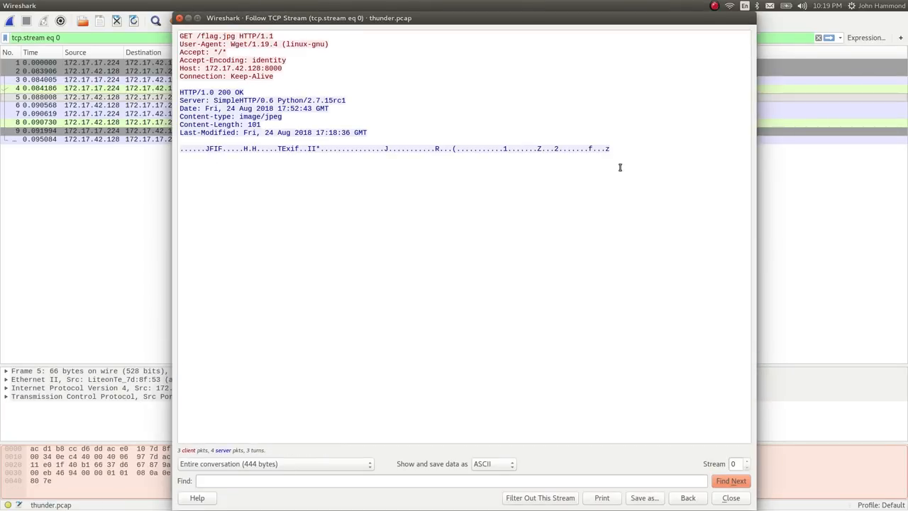
{"action": "mouse_move", "coordinate": [470, 168]}
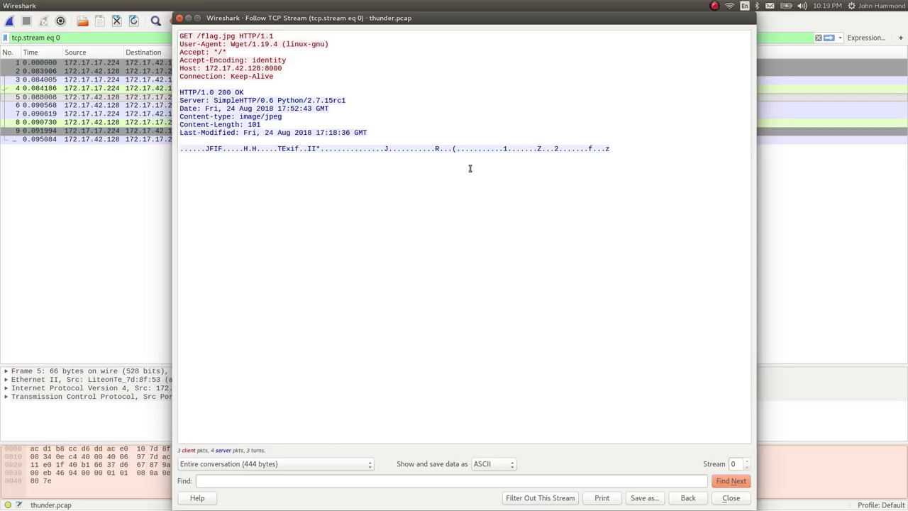
{"action": "left_click", "coordinate": [730, 498]}
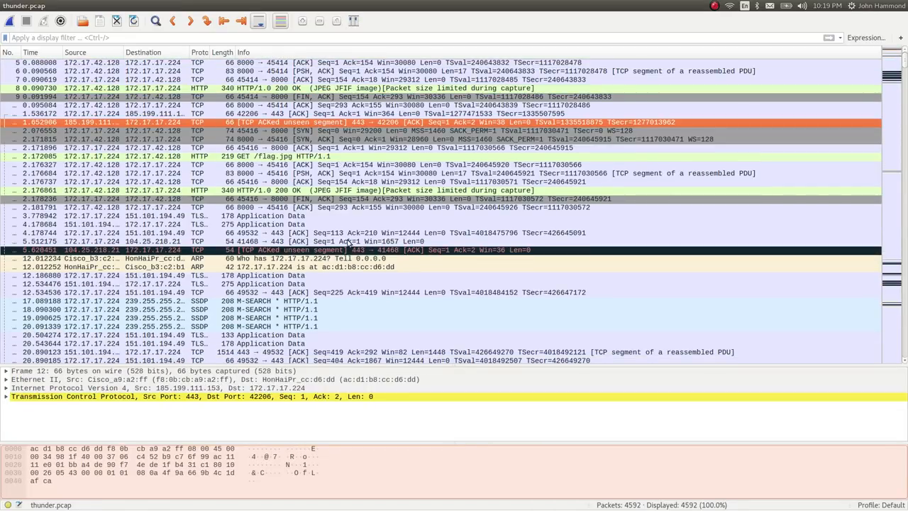
{"action": "scroll", "scroll_direction": "down", "scroll_amount": 3}
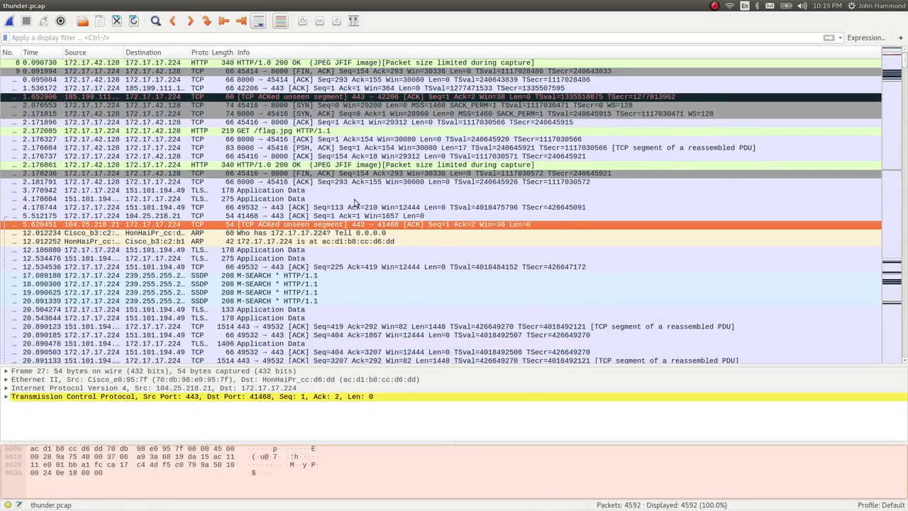
{"action": "scroll", "scroll_direction": "down", "scroll_amount": 3}
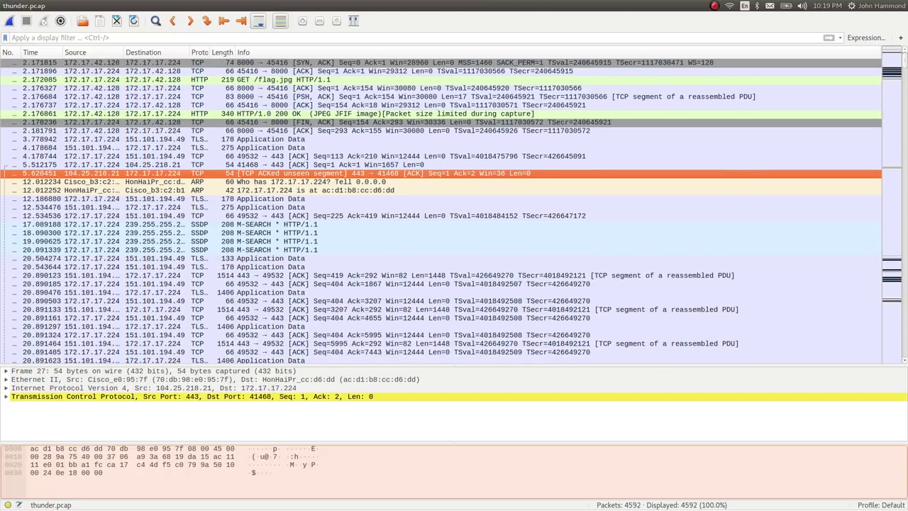
{"action": "scroll", "scroll_direction": "down", "scroll_amount": 3}
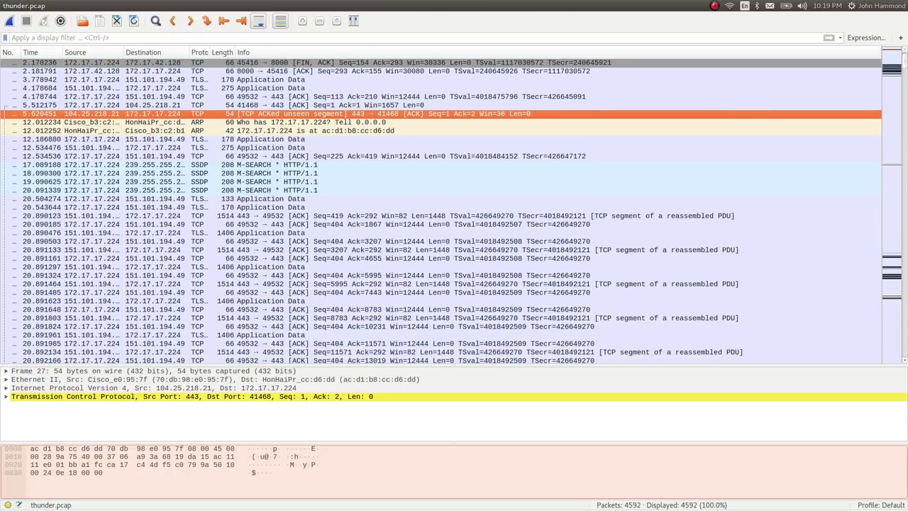
{"action": "scroll", "scroll_direction": "down", "scroll_amount": 3}
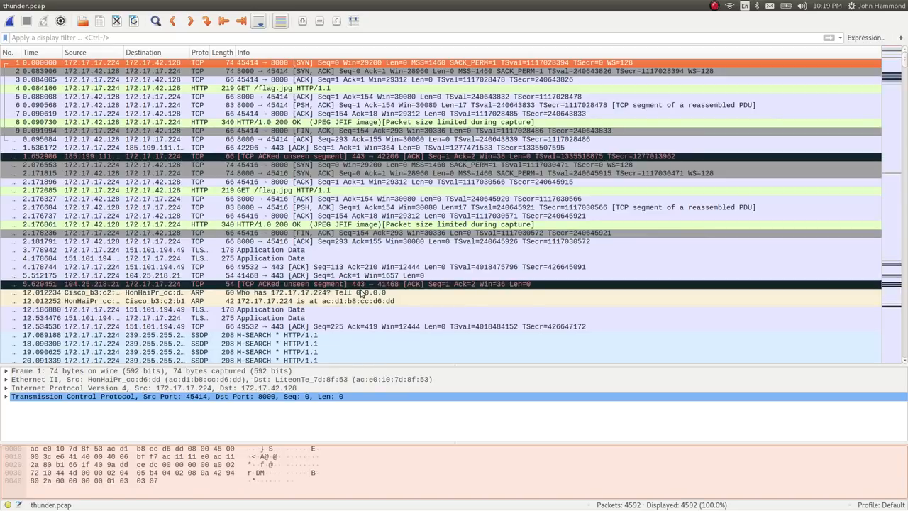
- Export every flag.jpg HTTP object with Save All into the pieces folder
{"action": "left_click", "coordinate": [39, 6]}
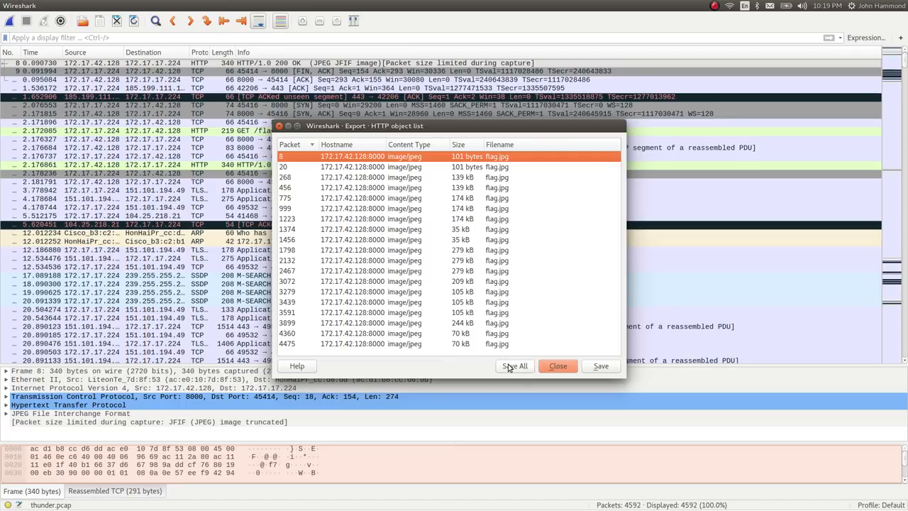
{"action": "left_click", "coordinate": [514, 366]}
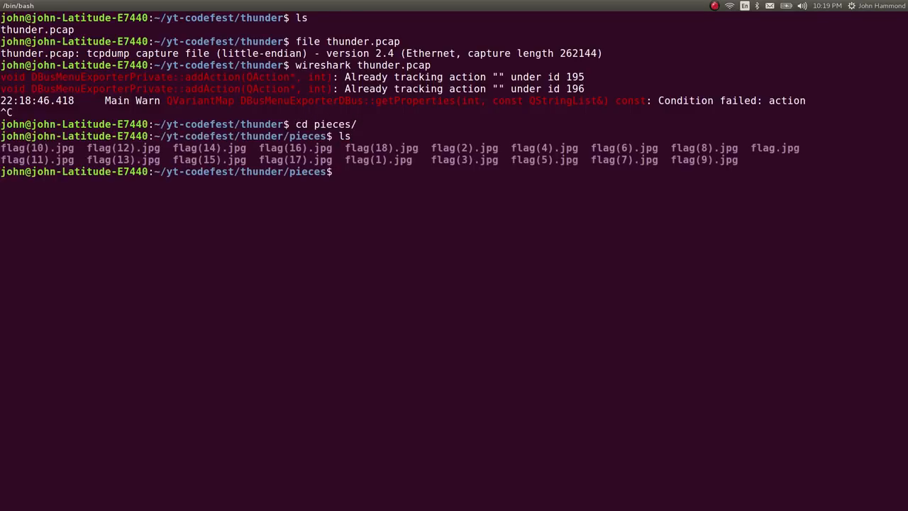
- Check the pieces' file types and sizes with file * and ls -l
{"action": "type", "text": "file *"}
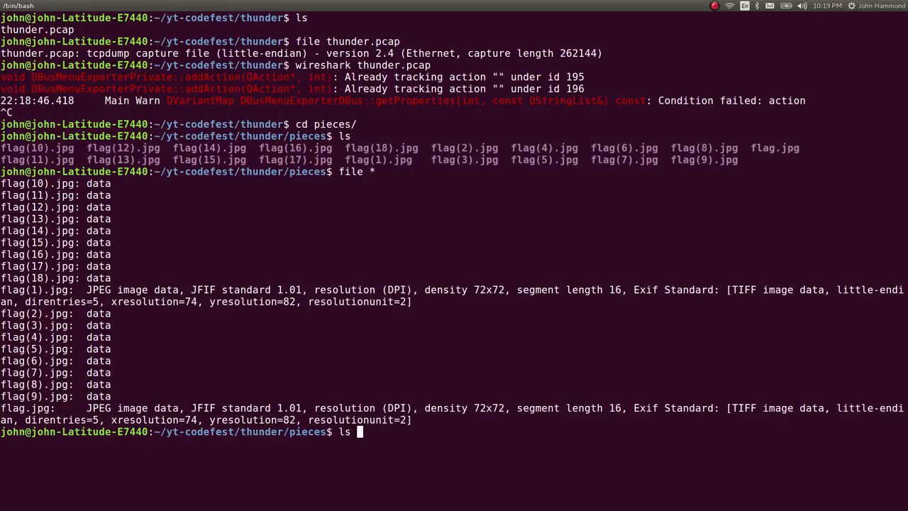
{"action": "type", "text": "ls -l"}
{"action": "type", "text": "tcp"}
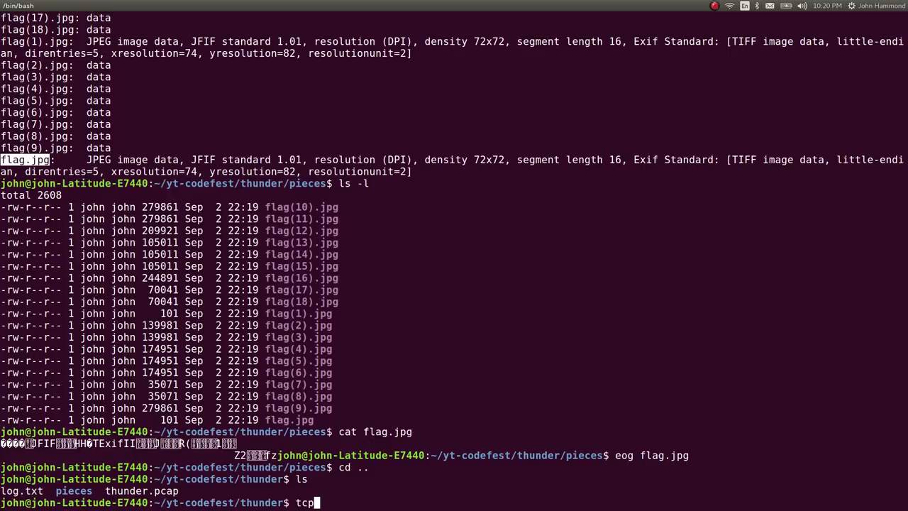
- Split thunder.pcap with tcpflow and print flow 104.197.003.080.00080-172.017.017.224.39874
{"action": "type", "text": "flow -r"}
{"action": "type", "text": "file *"}
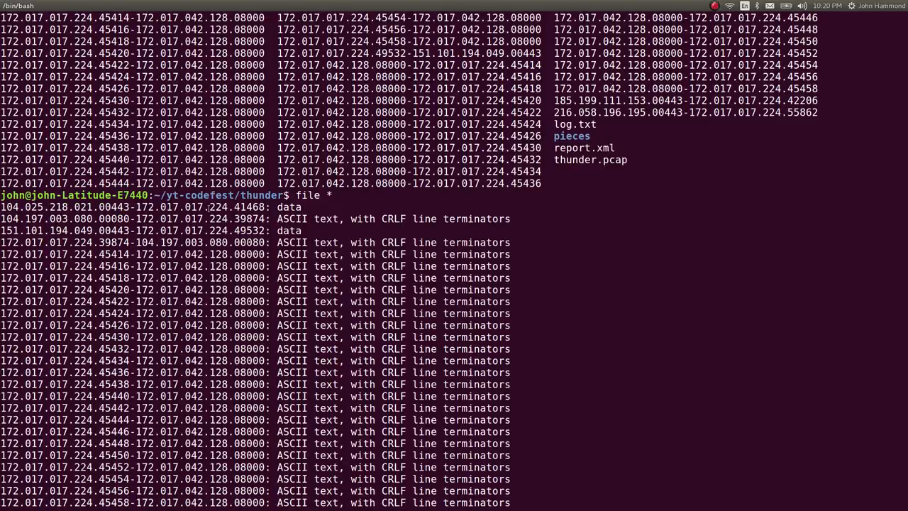
{"action": "type", "text": "cat"}
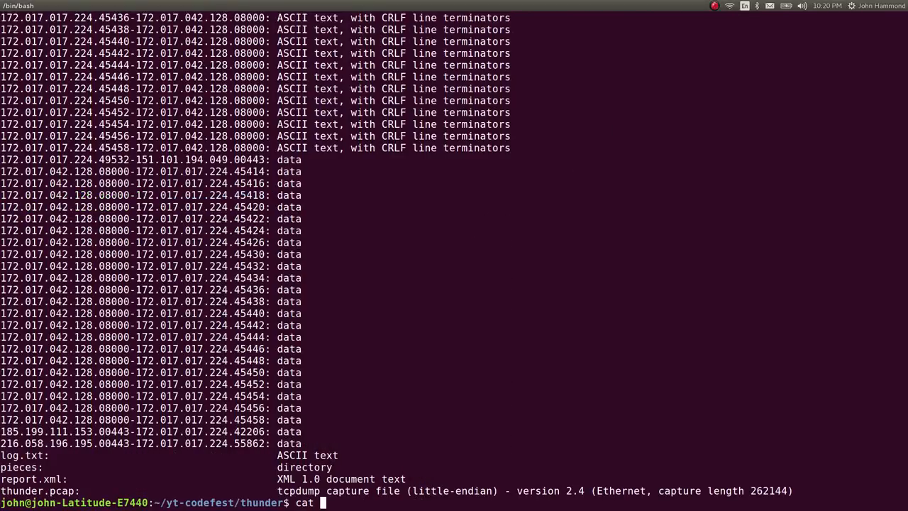
{"action": "type", "text": "104.197.003.080.00080-172.017.017.224.39874"}
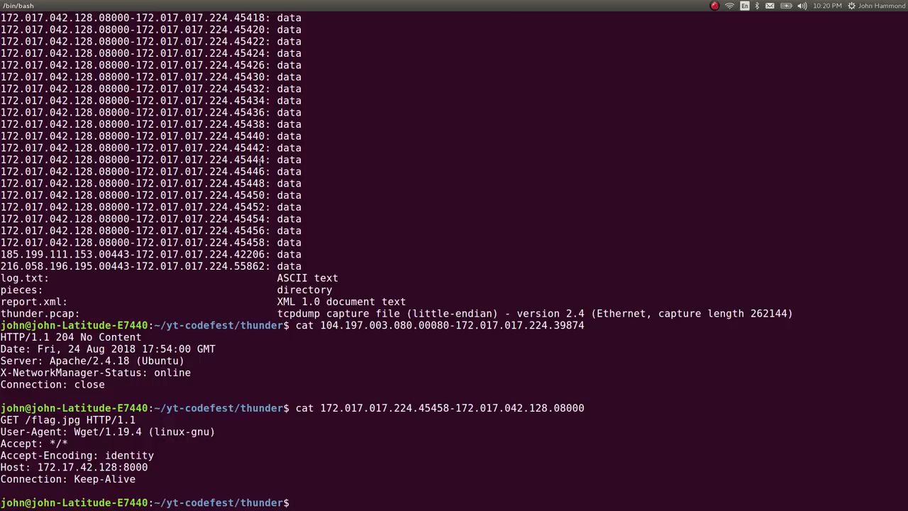
{"action": "scroll", "scroll_direction": "down", "scroll_amount": 3}
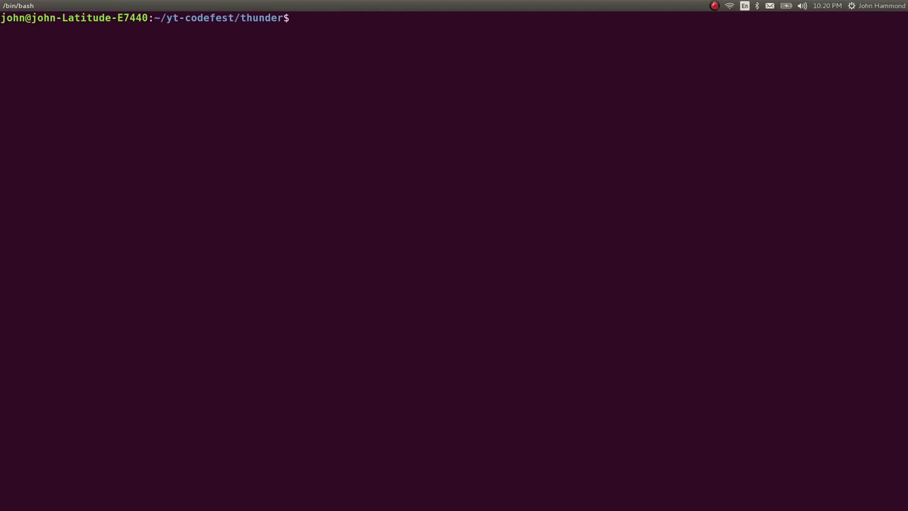
- List the folder, scan thunder.pcap with binwalk -e, and begin a foremost command
{"action": "type", "text": "ls"}
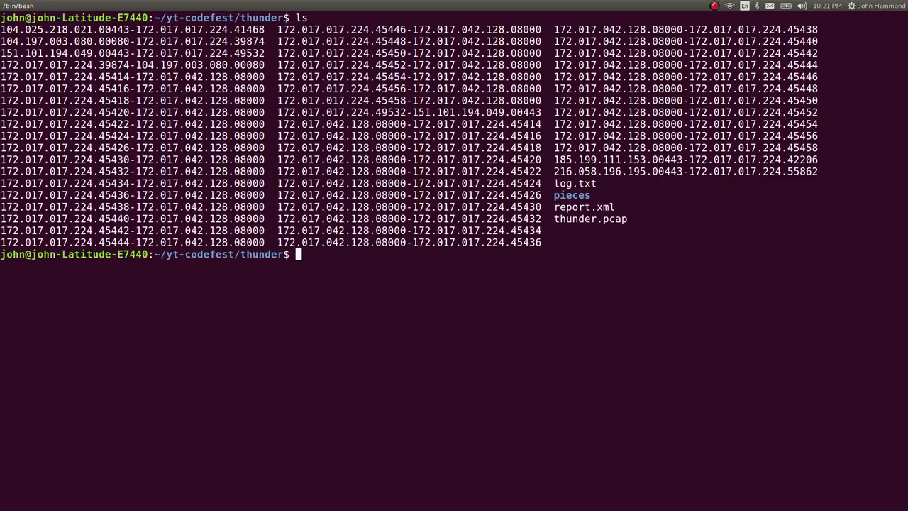
{"action": "type", "text": "binw"}
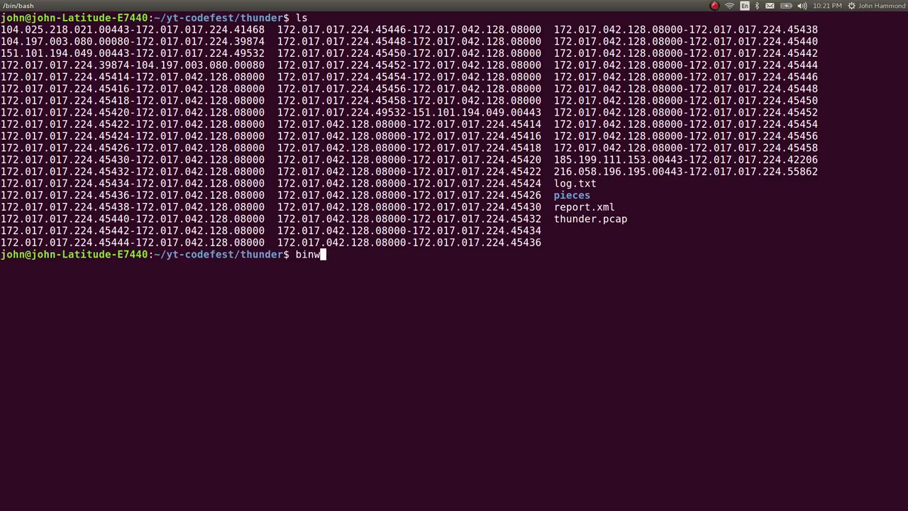
{"action": "type", "text": "alk -e"}
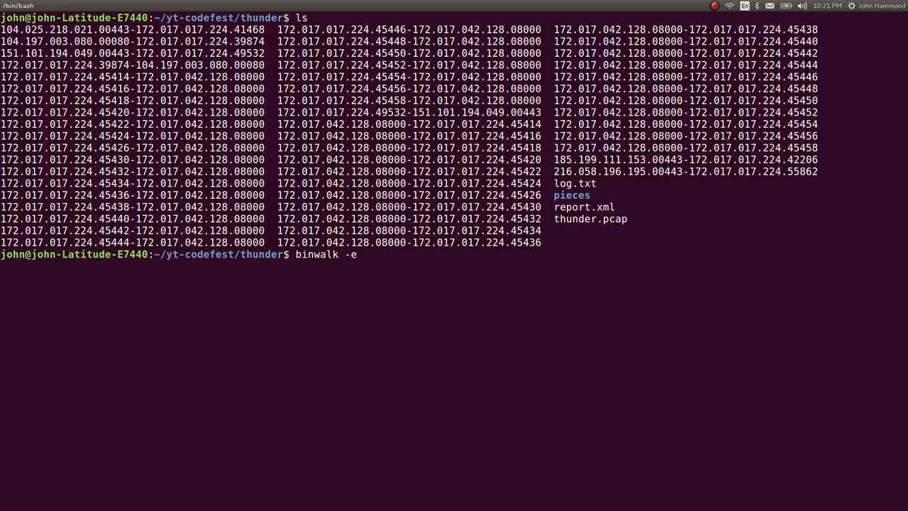
{"action": "type", "text": "thunder.pcap"}
{"action": "type", "text": "ls"}
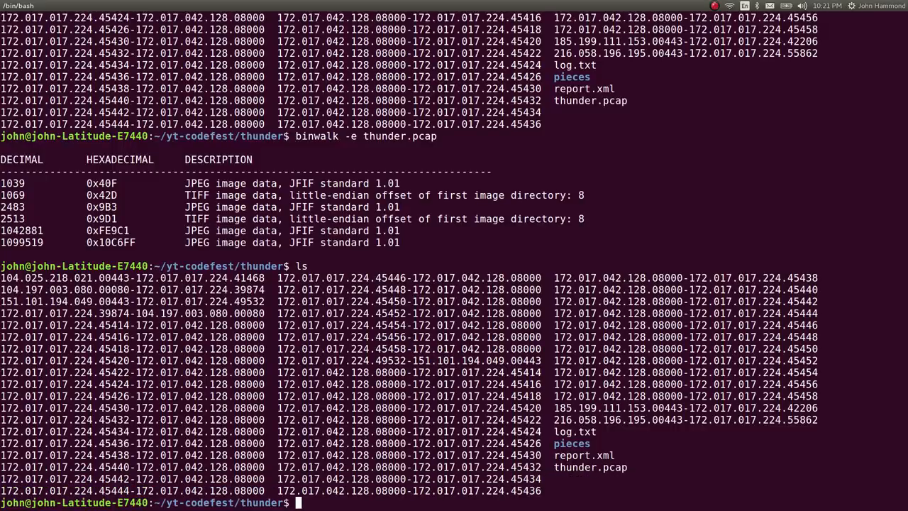
{"action": "type", "text": "foremost thunder.pcap"}
{"action": "type", "text": "cd jpg/"}
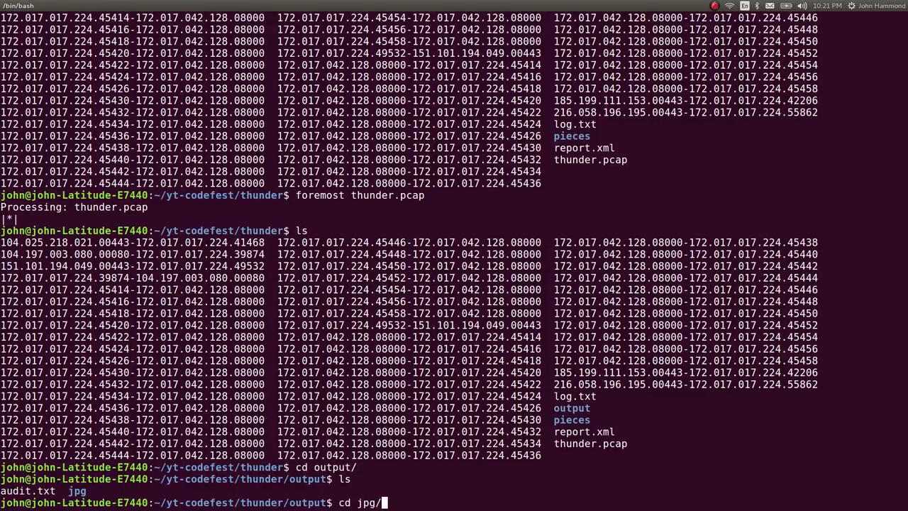
- View the carved JPEGs with eog, return up, and create flag.txt in nano
{"action": "type", "text": "eog *"}
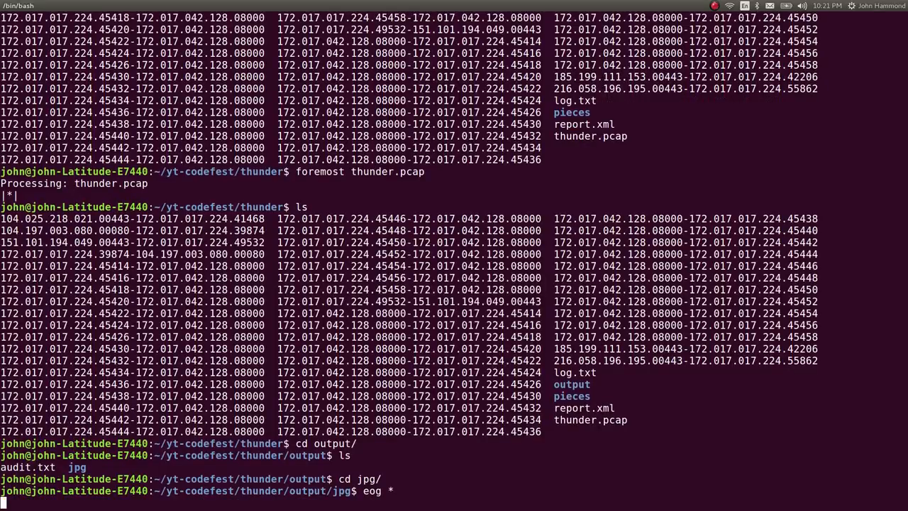
{"action": "type", "text": "cd ."}
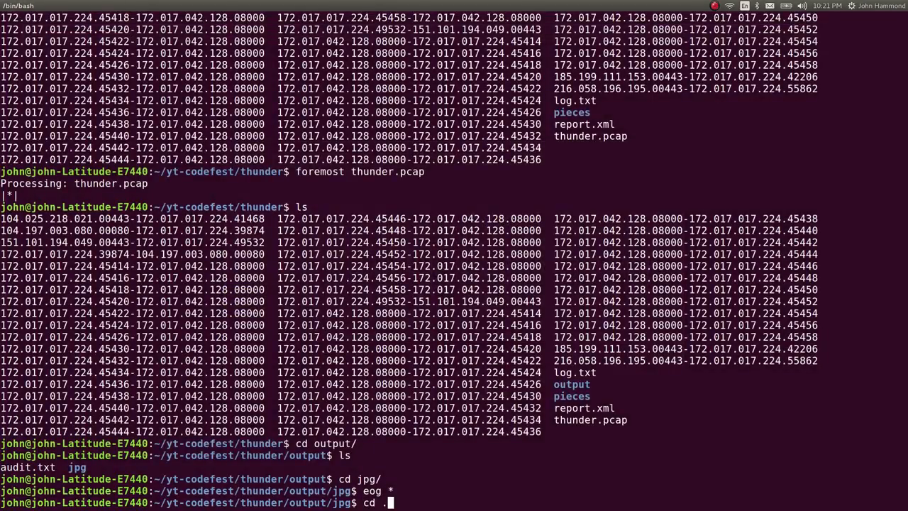
{"action": "type", "text": "nano fla"}
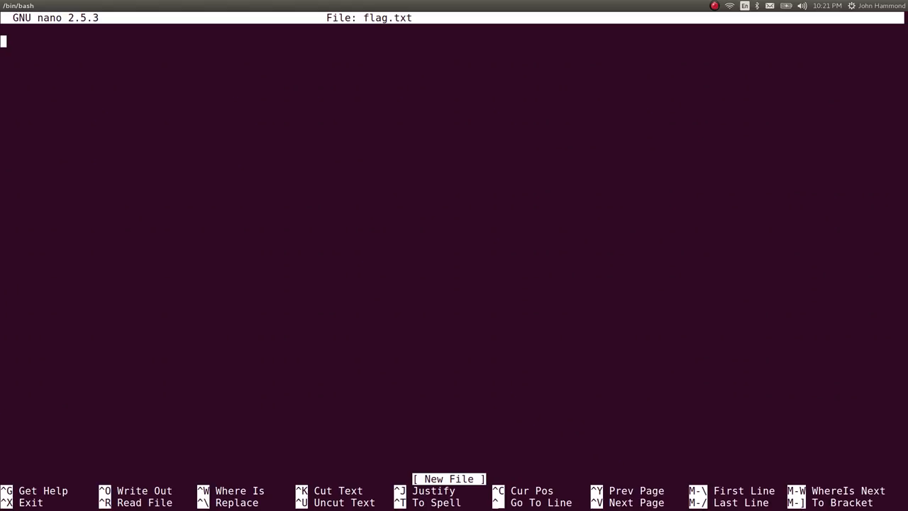
- Type the CodefestCTF{} flag with the text 'AP_is_a' into flag.txt
{"action": "type", "text": "CodefestT"}
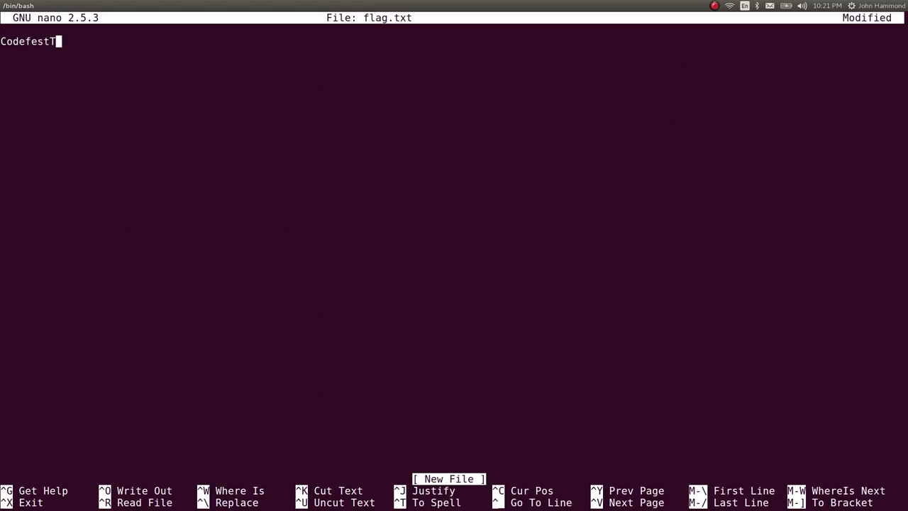
{"action": "type", "text": "CTF{}"}
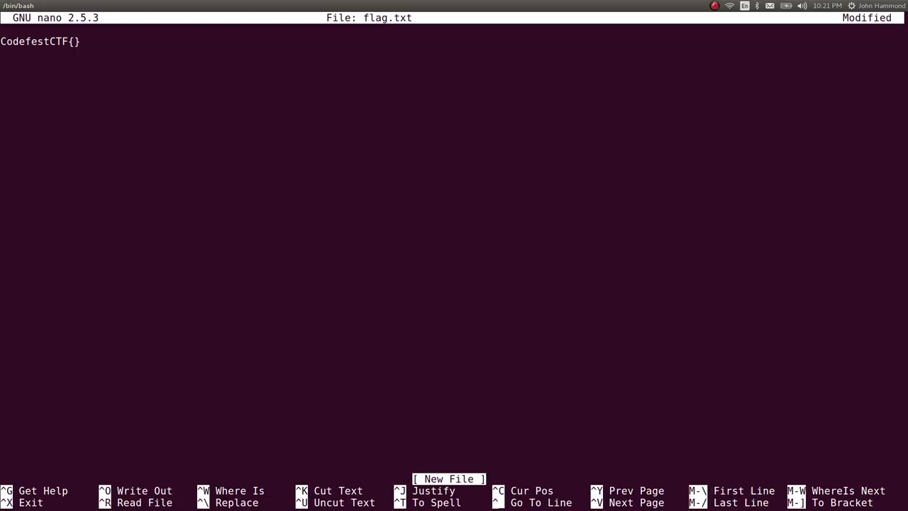
{"action": "type", "text": "AP_is_a"}
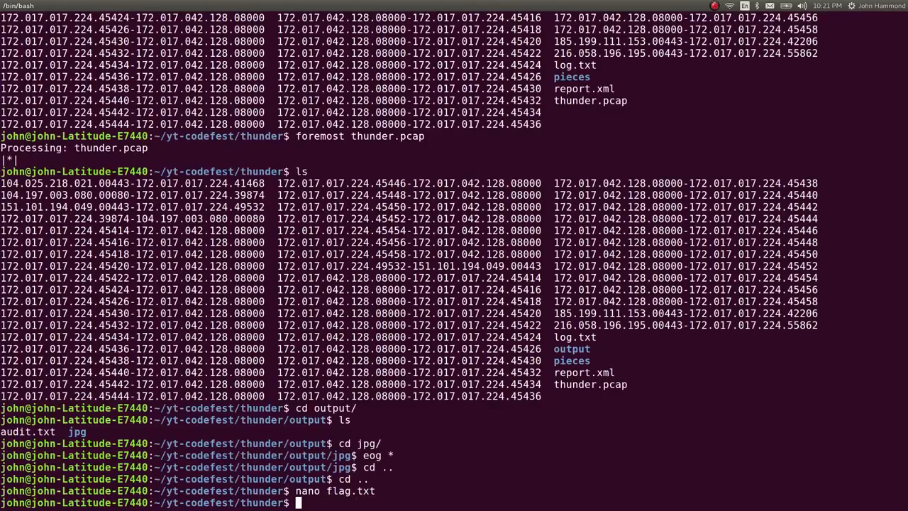
- Move up a folder and enter a command on thunder/ with the name thunder_COMPLETE
{"action": "type", "text": "cd .."}
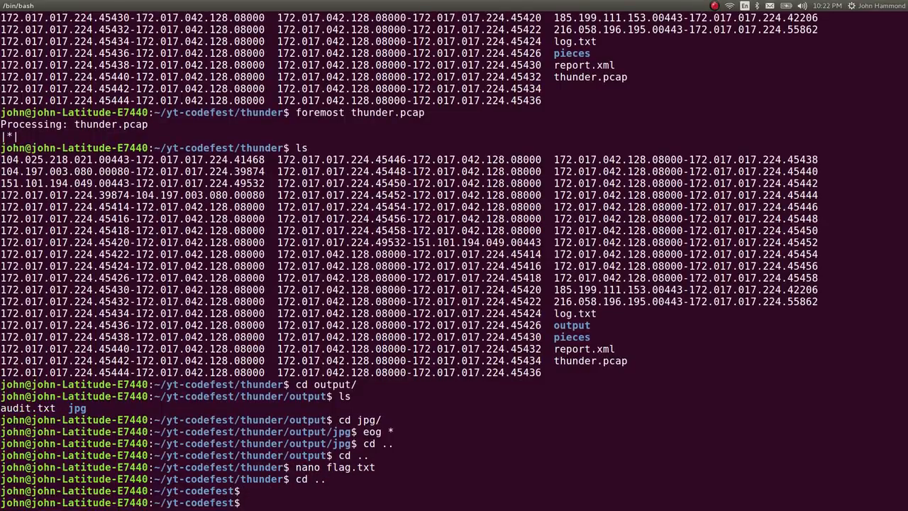
{"action": "type", "text": "cd thunder/ th"}
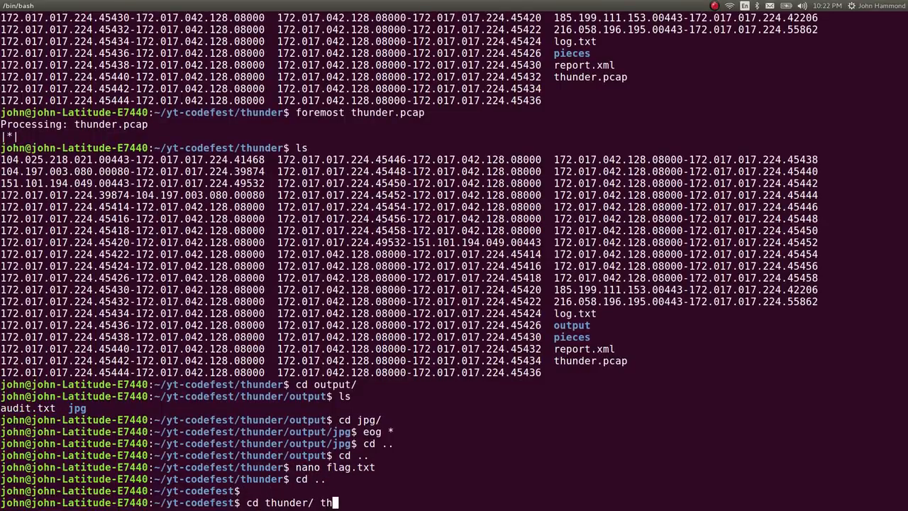
{"action": "type", "text": "thunder_COMPLETE"}
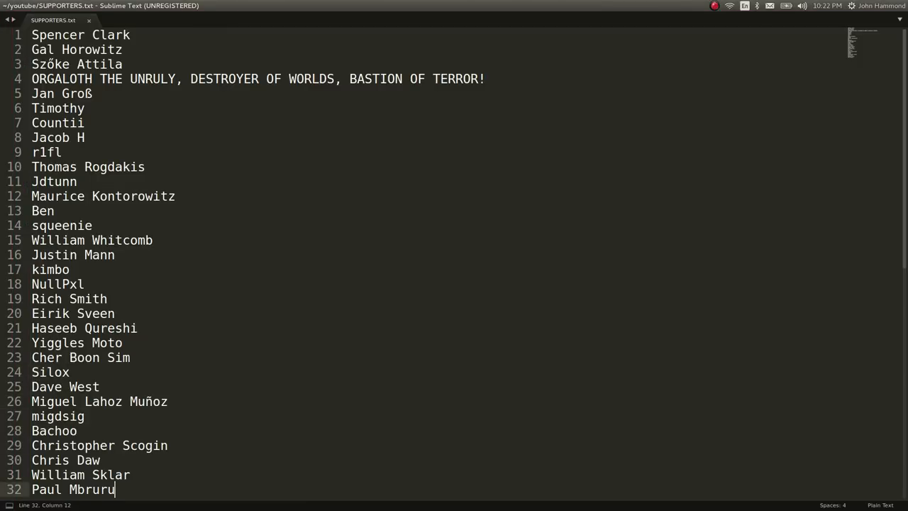
- Add a final line 'jospjpows plz sub' to the supporters list
{"action": "key", "text": "ctrl+a"}
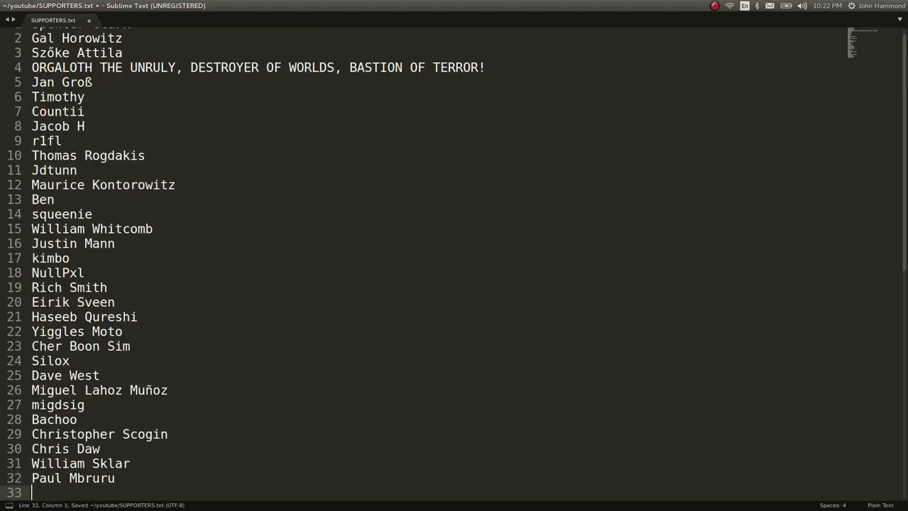
{"action": "type", "text": "jospjpows plz sub"}
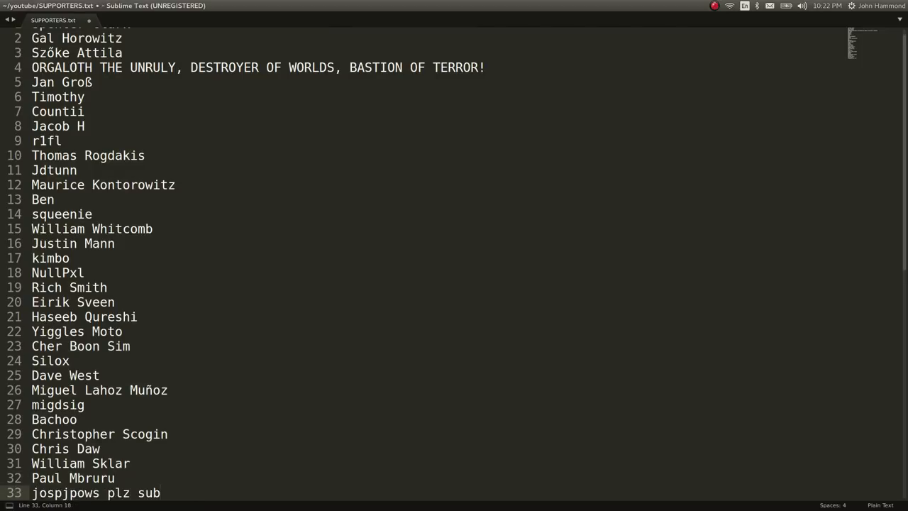